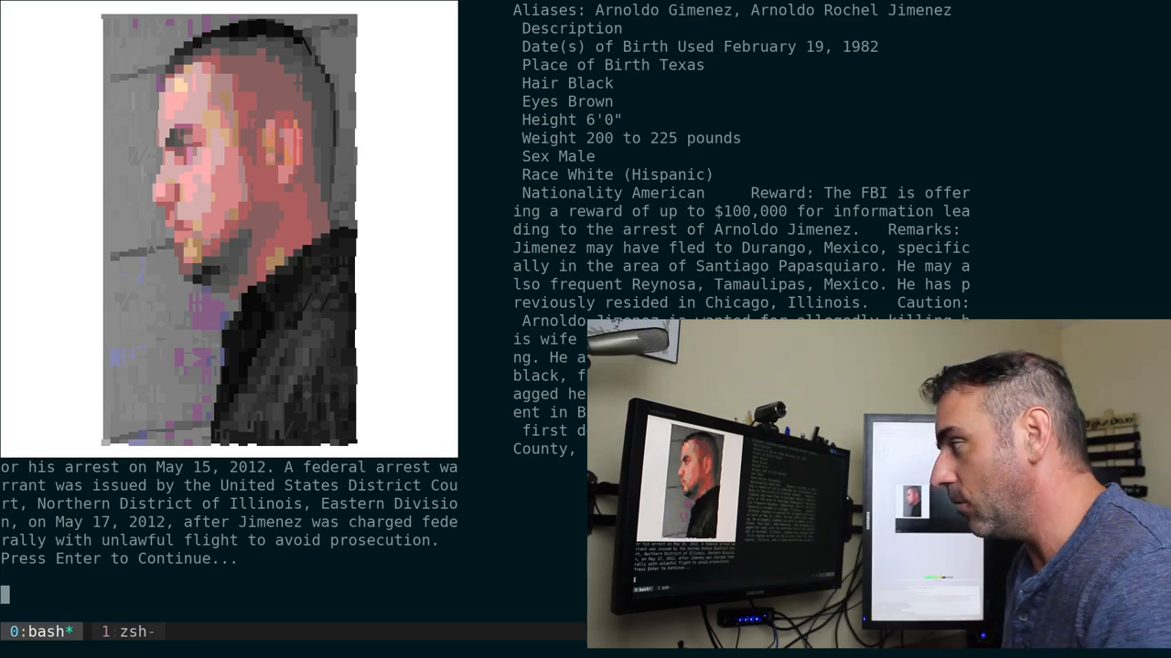
Page past two profiles to reach the Egyptian-born taxi driver's portrait and details.
key(enter)
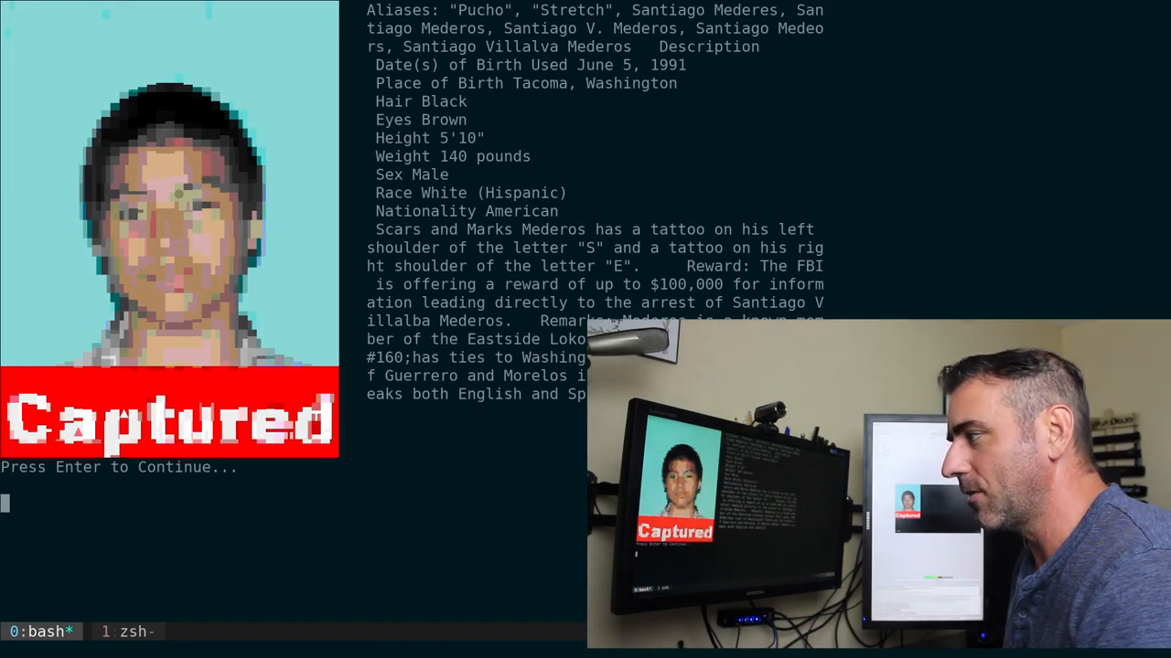
key(Enter)
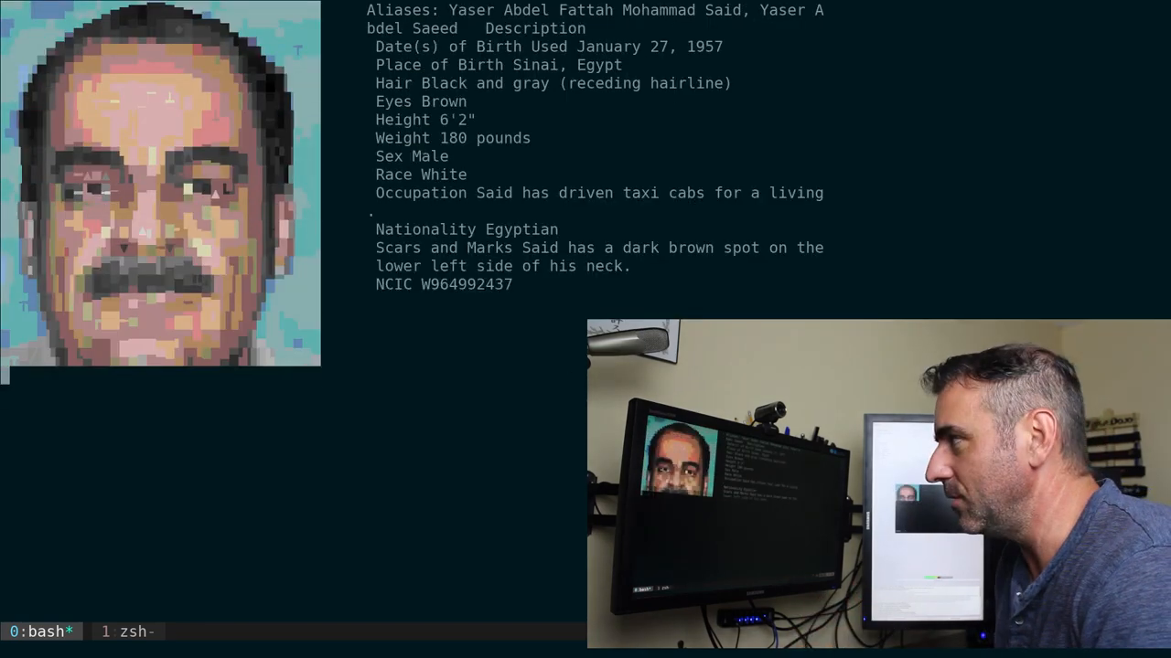